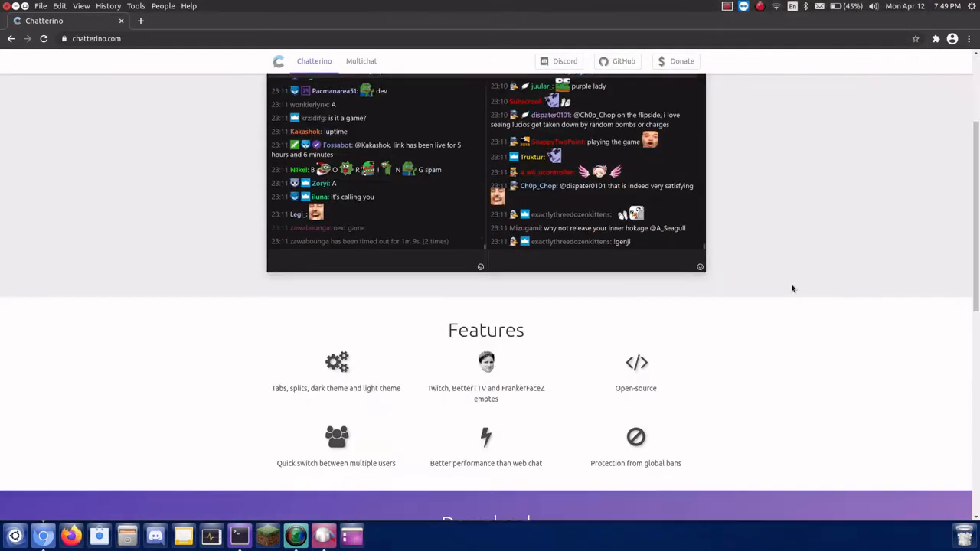
Scroll chatterino.com down to the Windows, macOS and Linux download options
scroll(down, 3)
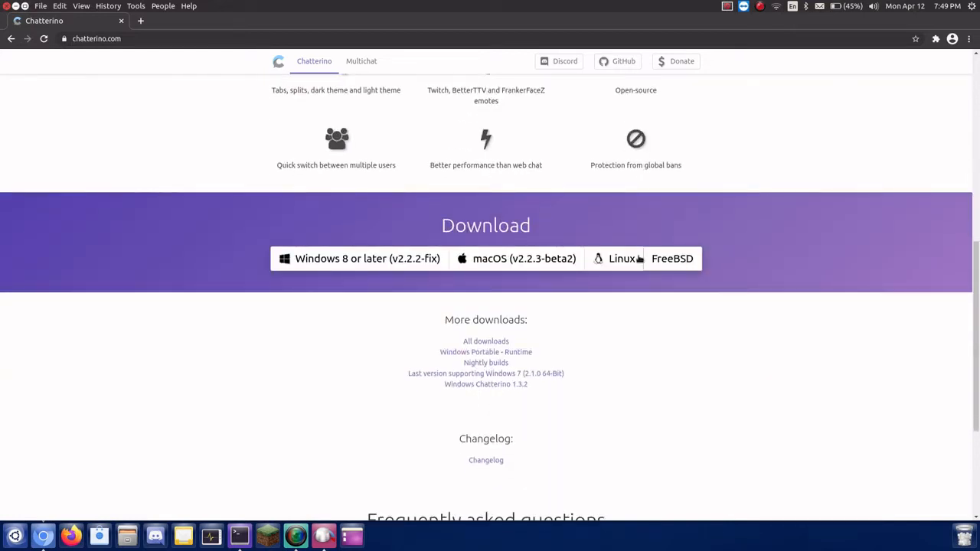
Open and browse Chatterino's Linux install page, then launch the Ubuntu Software store
click(621, 258)
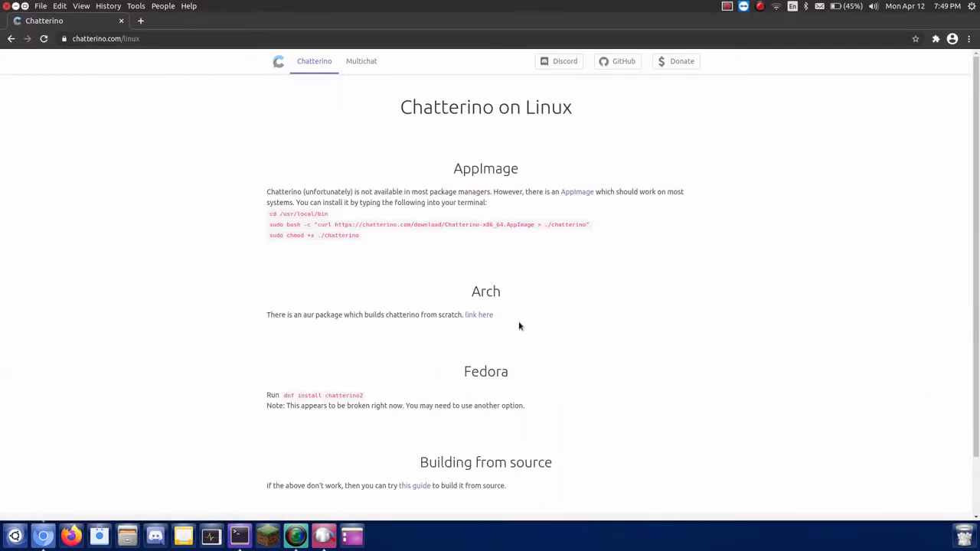
scroll(down, 3)
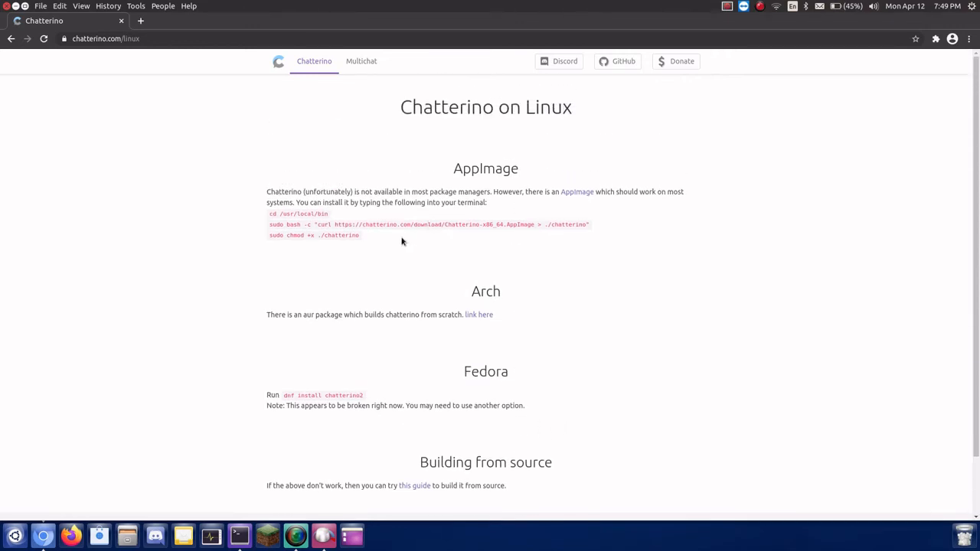
mouse_move(256, 237)
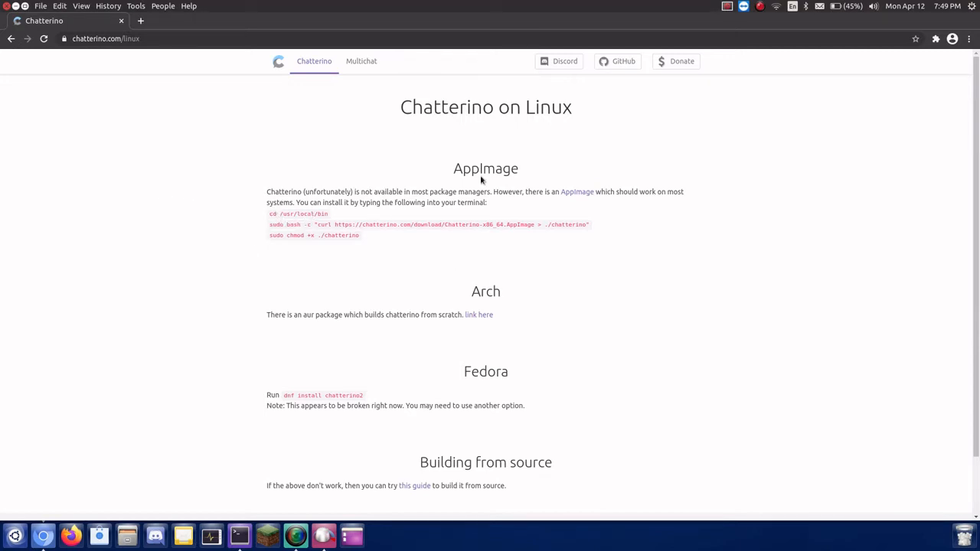
mouse_move(502, 185)
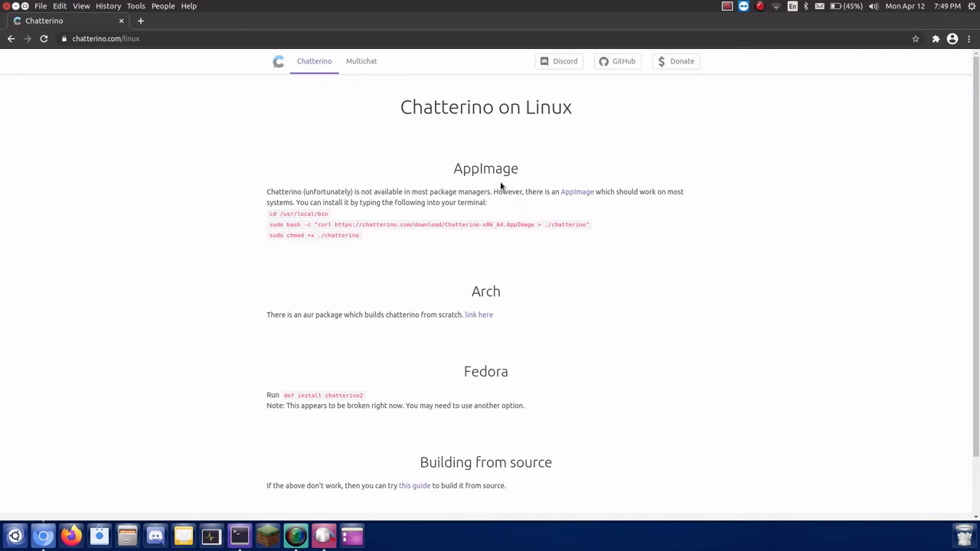
scroll(down, 3)
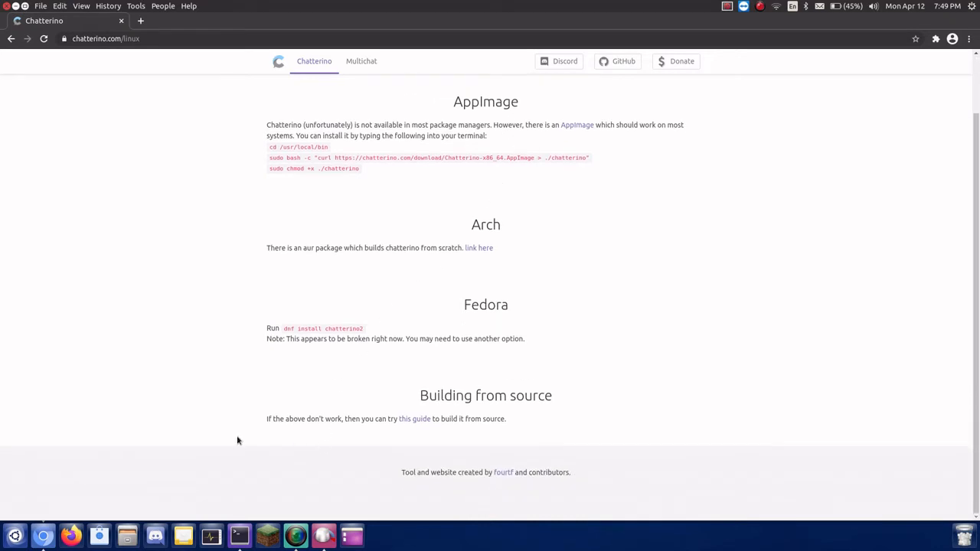
mouse_move(92, 438)
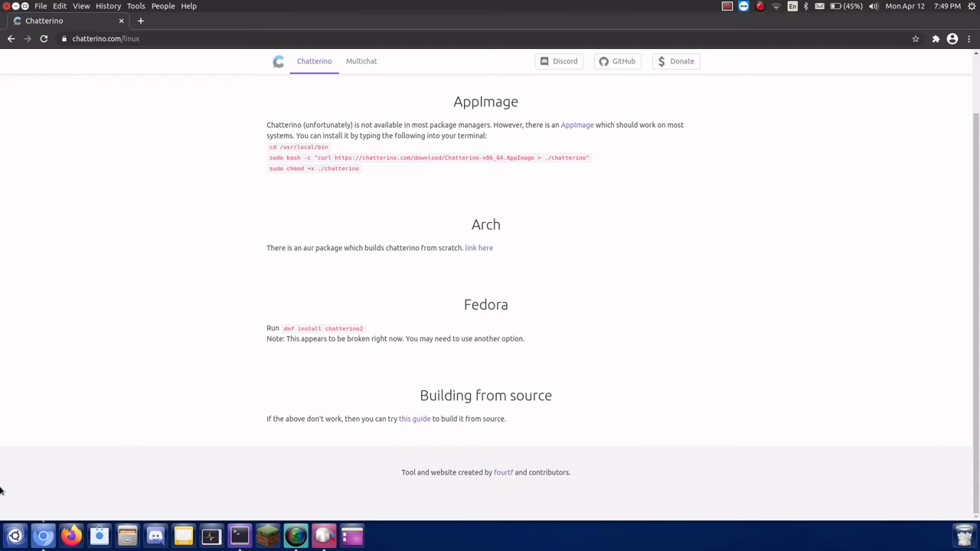
mouse_move(2, 354)
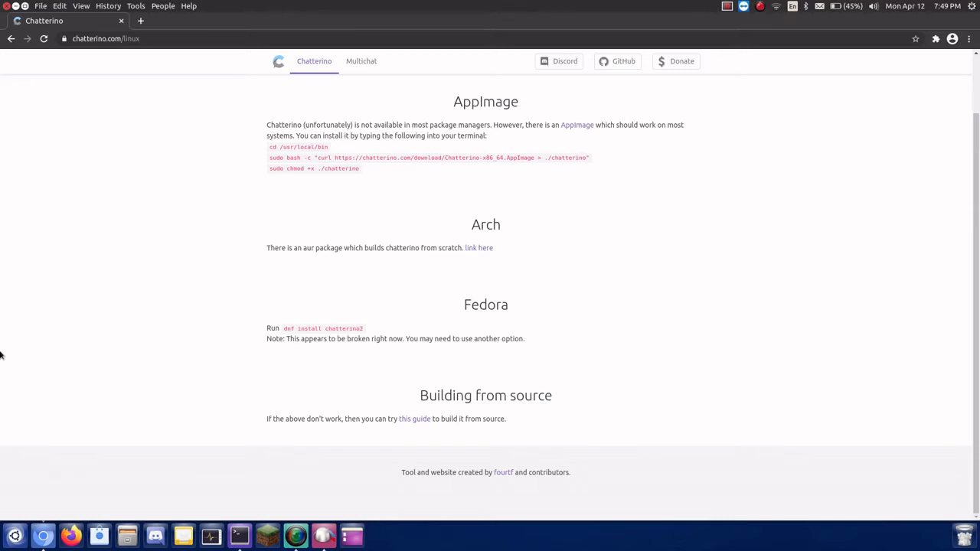
mouse_move(112, 480)
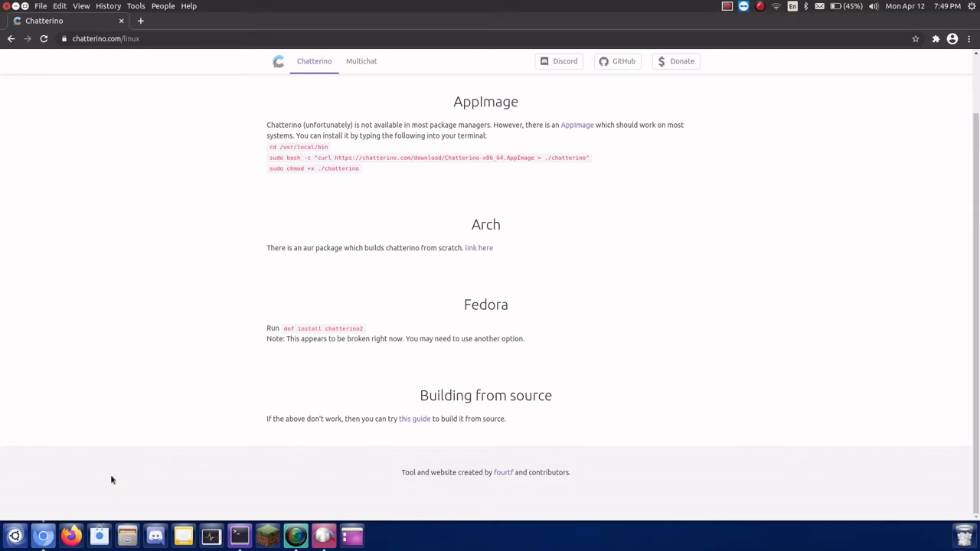
mouse_move(101, 490)
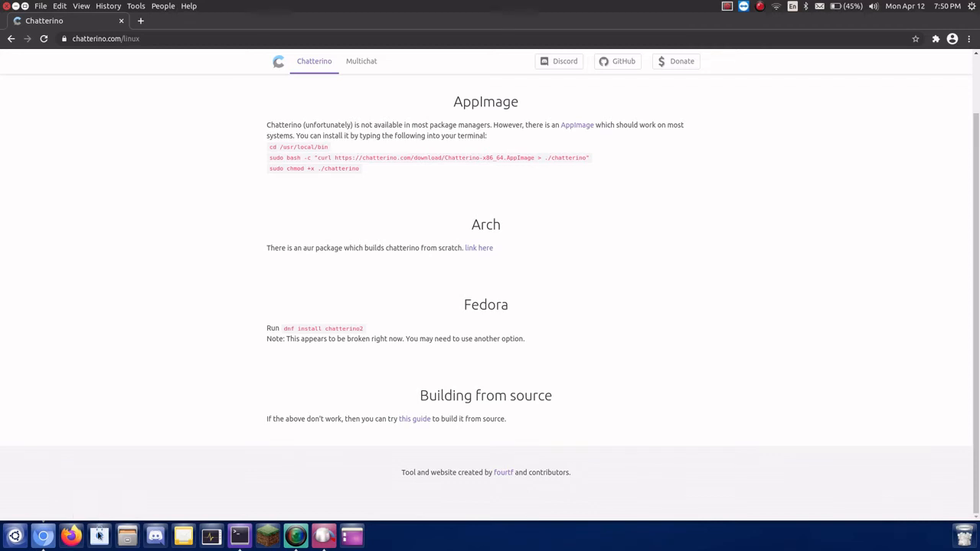
mouse_move(98, 535)
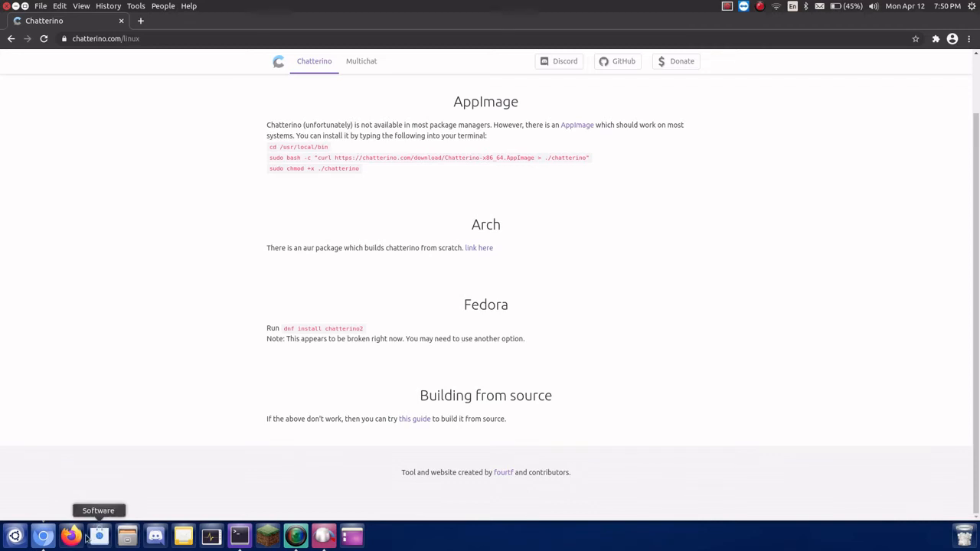
mouse_move(98, 535)
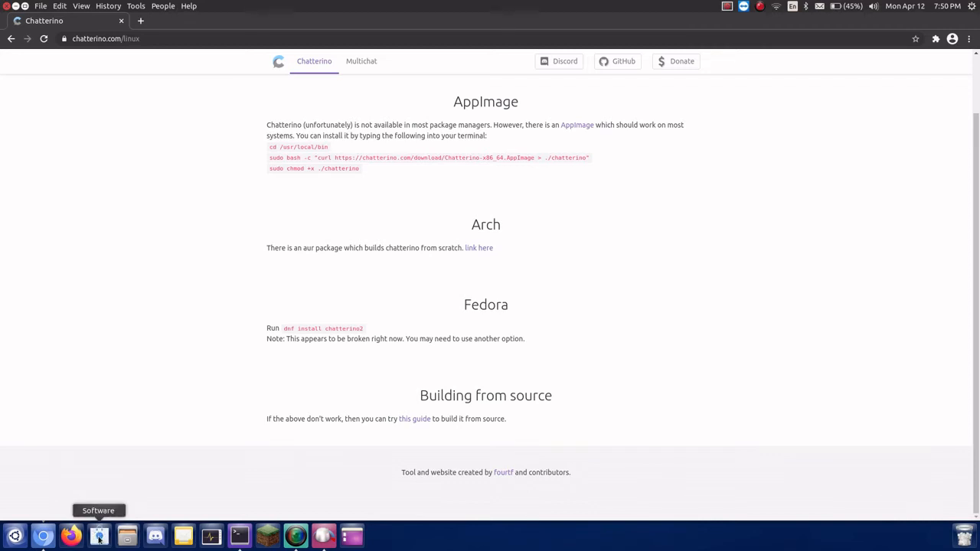
click(99, 535)
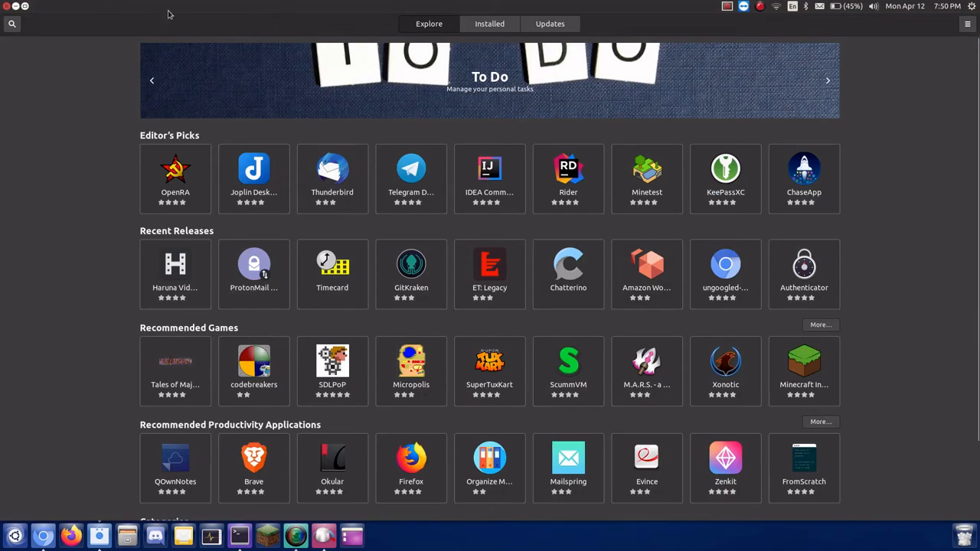
Search the store for 'chatt' and install the Chatterino result from Flathub
click(11, 23)
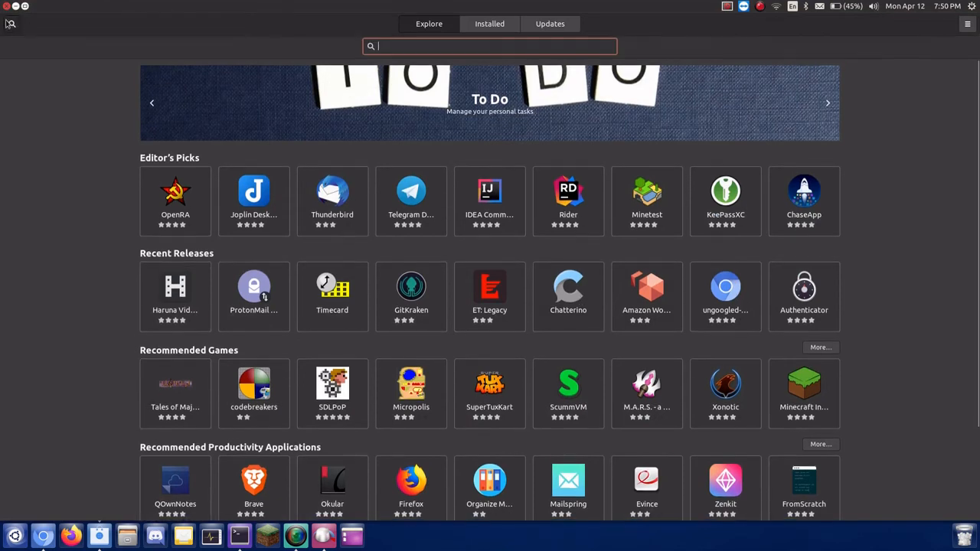
text(chatt)
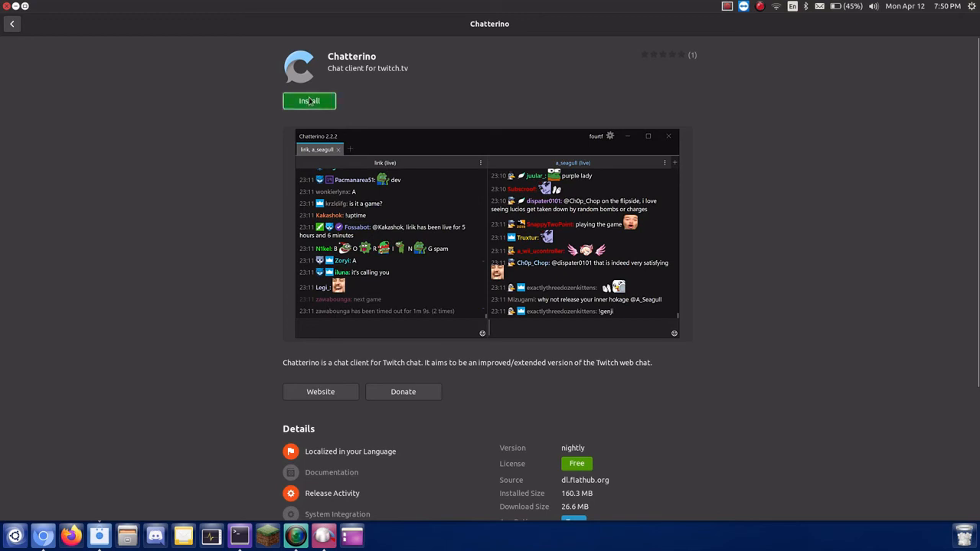
click(309, 101)
text(cha)
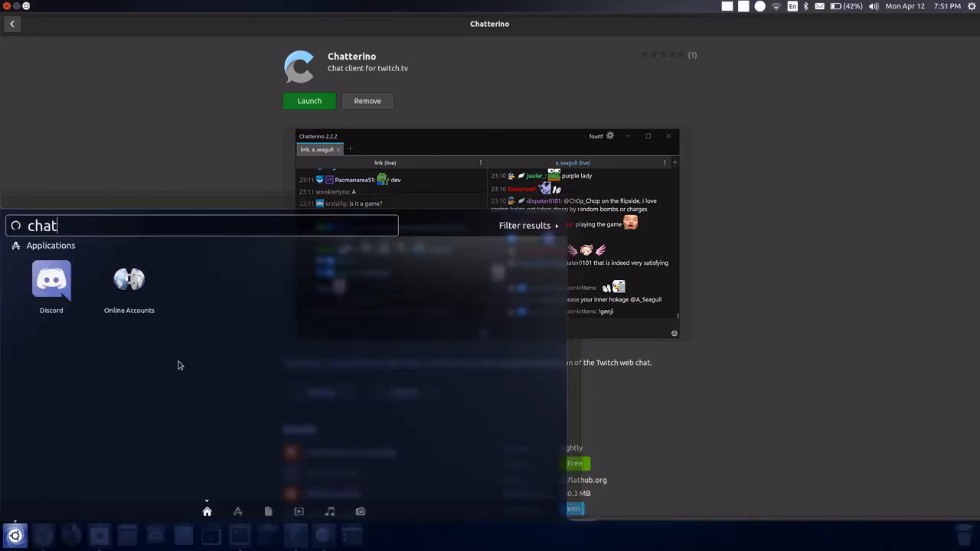
Search Activities for the app and launch the newly installed Chatterino
text(t)
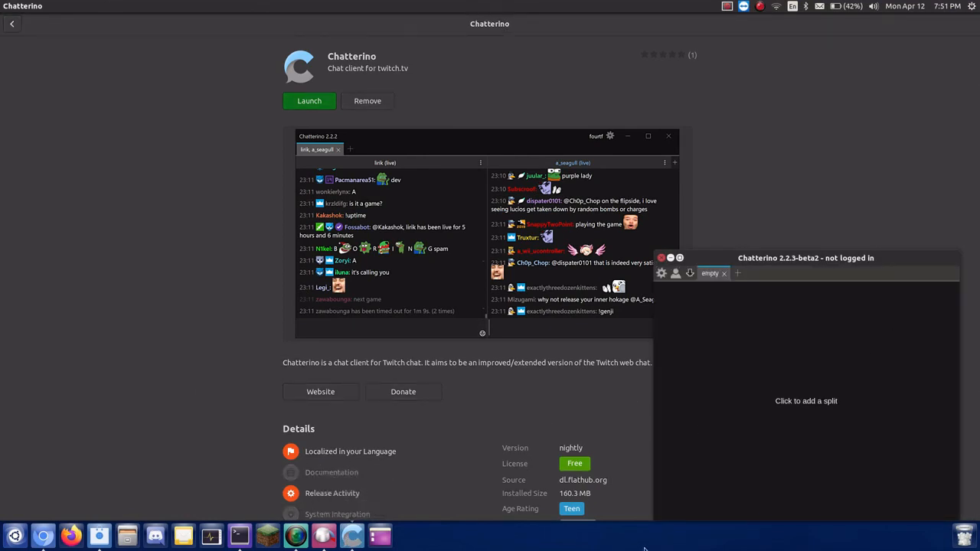
Add a split to the empty Chatterino tab and dismiss the 'Chatterino is now installed' notice
click(806, 401)
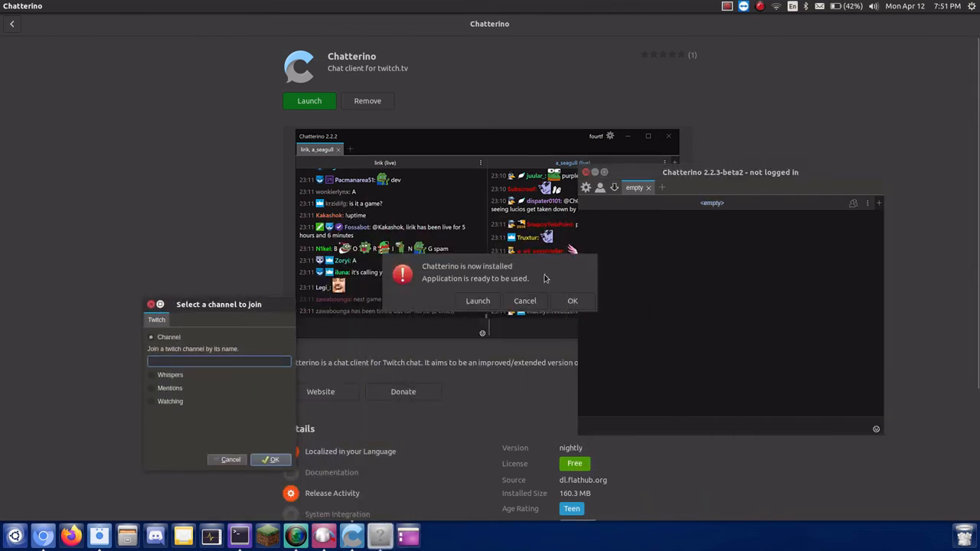
click(572, 300)
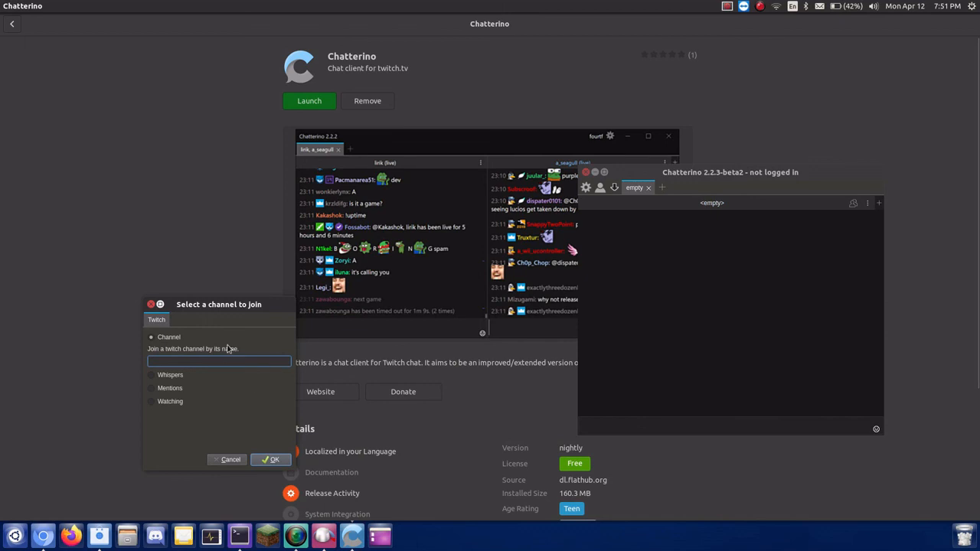